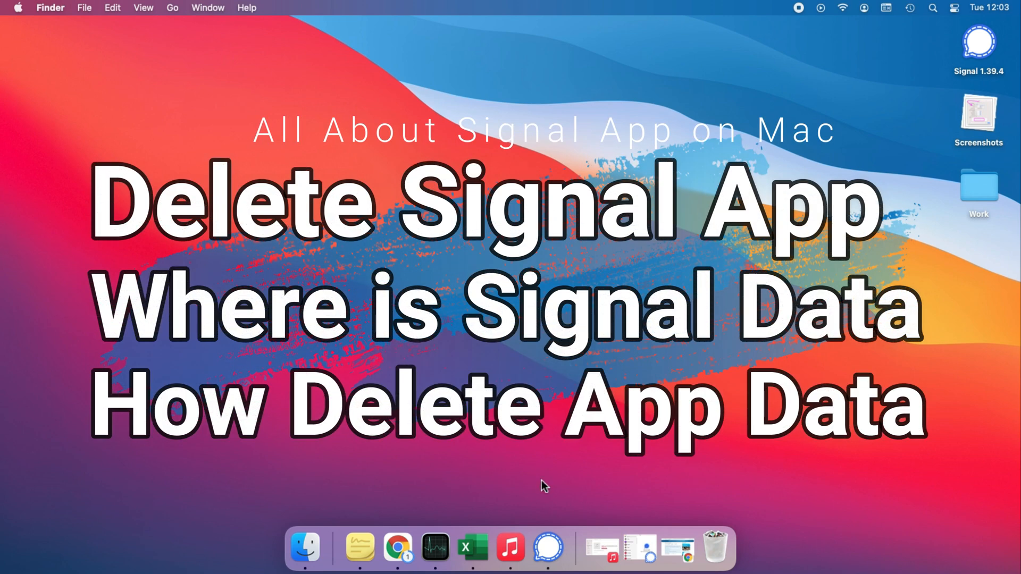
Launch Signal to show its chat window, then quit it from its Dock icon menu
click(565, 547)
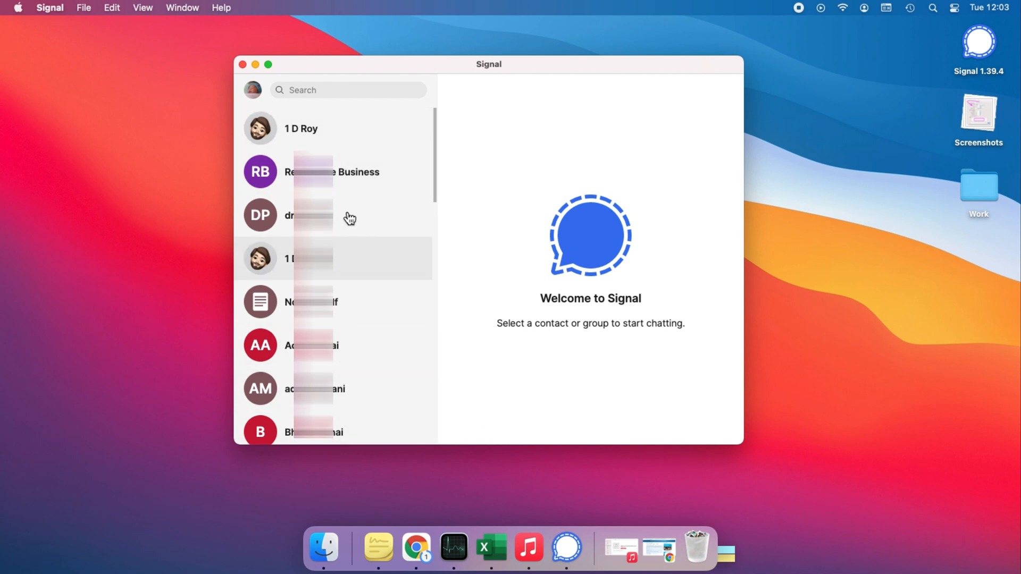
mouse_move(370, 391)
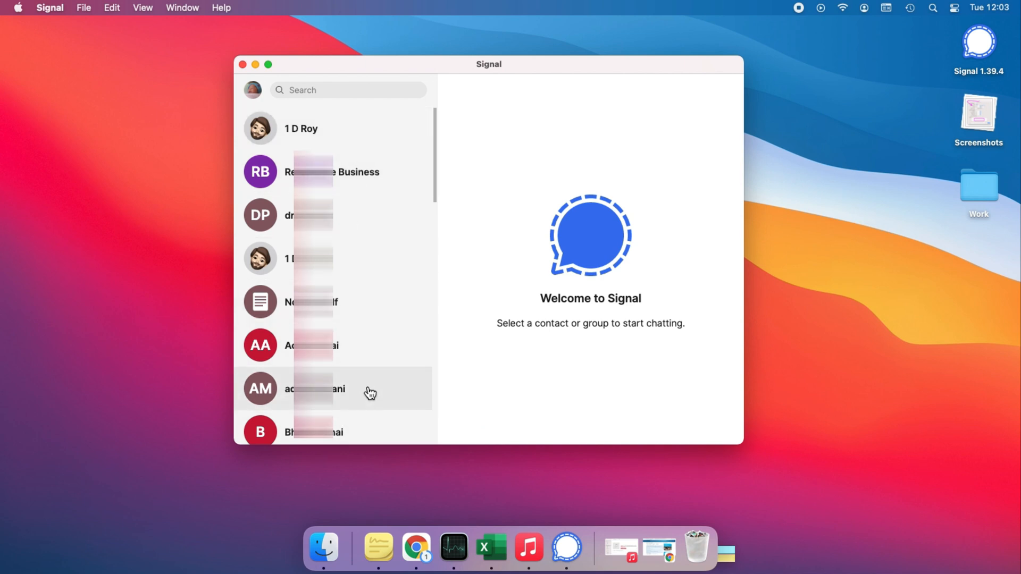
mouse_move(710, 328)
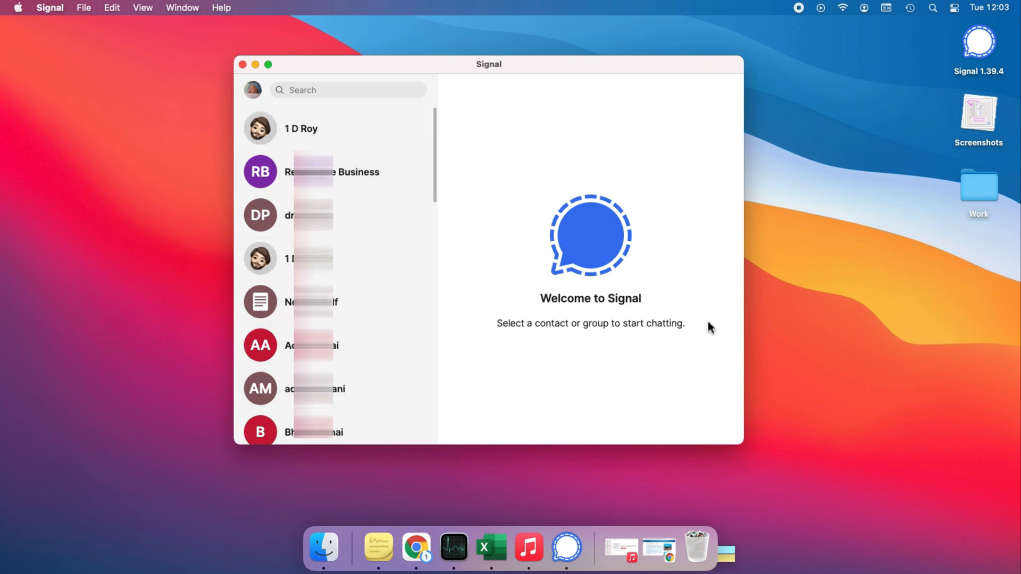
mouse_move(594, 447)
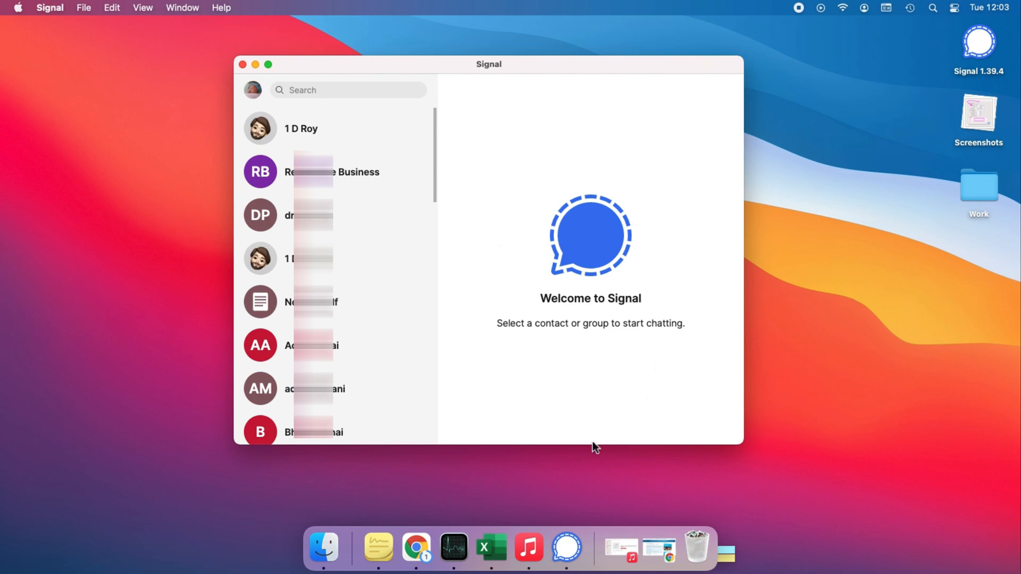
right_click(566, 548)
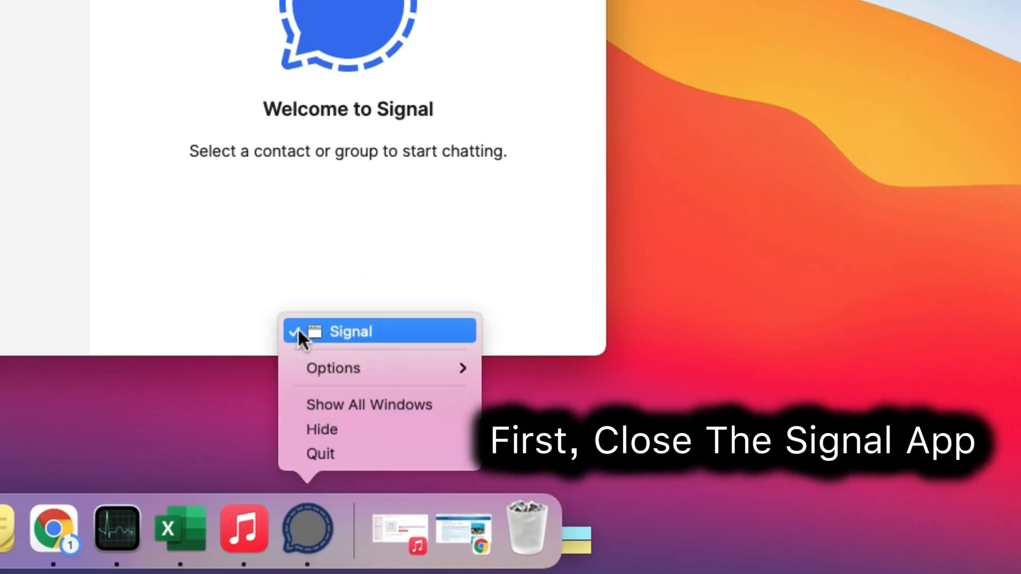
click(320, 454)
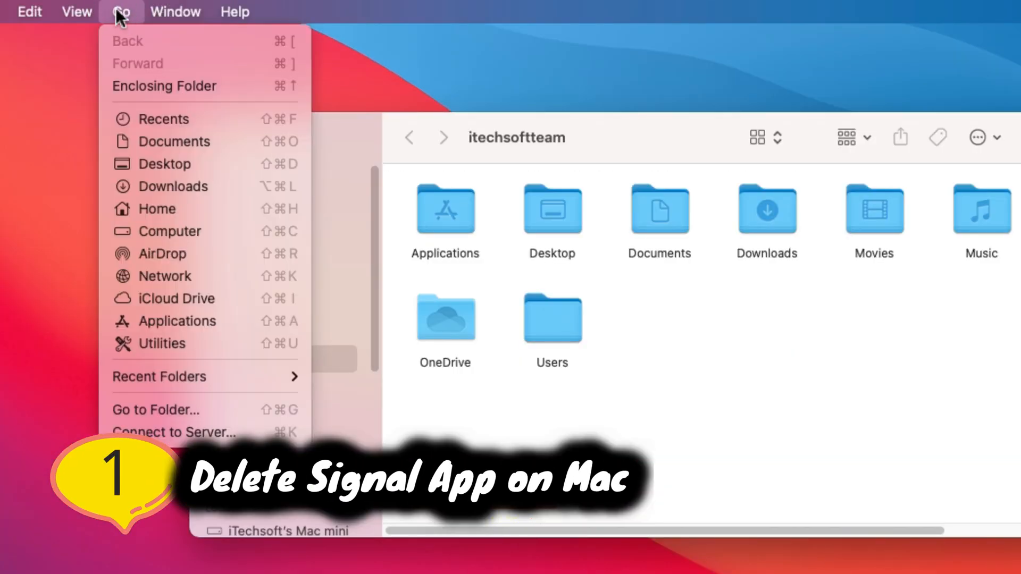
mouse_move(151, 320)
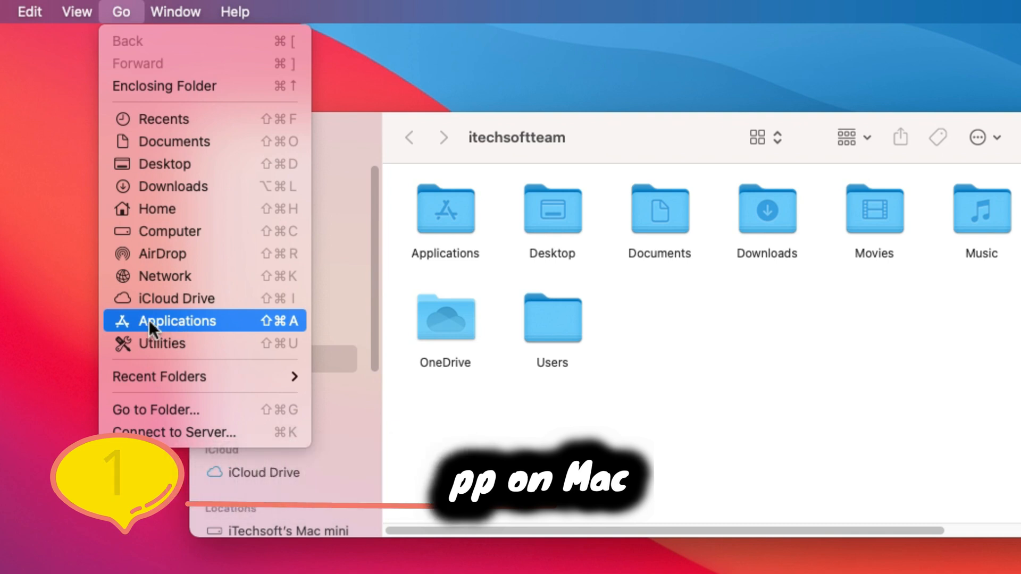
Send the Signal app from the Applications folder to the Bin
click(178, 320)
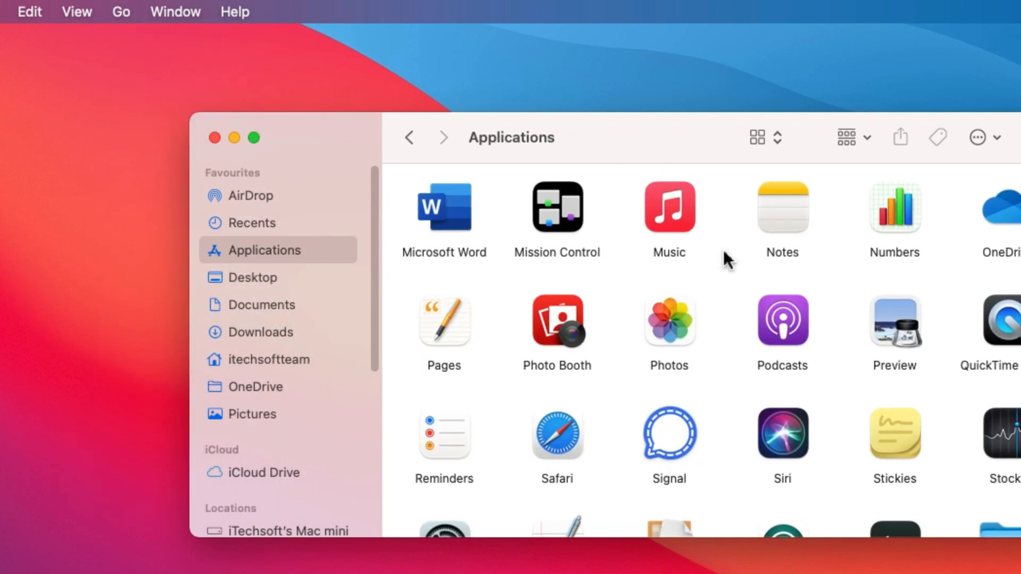
right_click(669, 433)
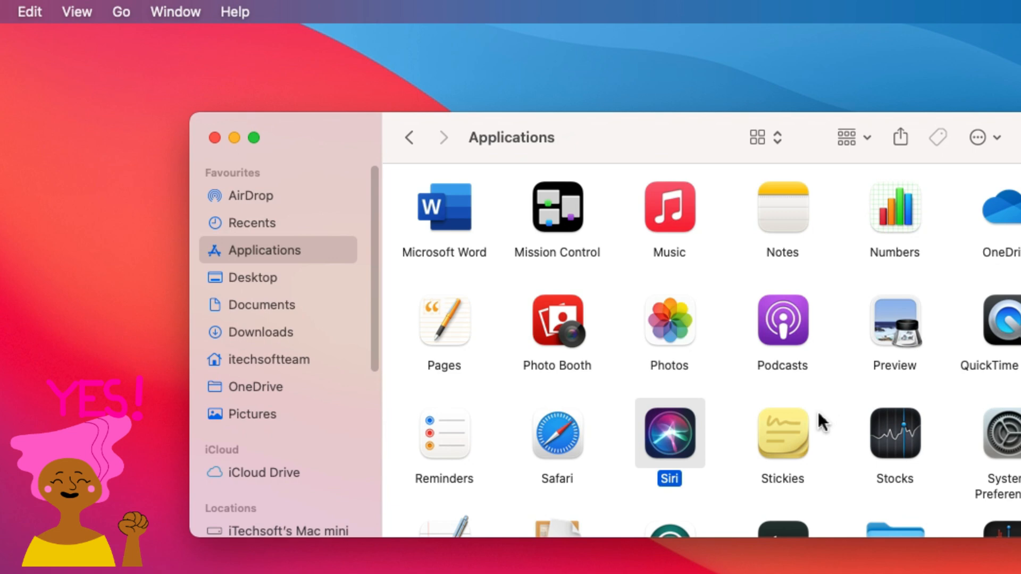
click(214, 137)
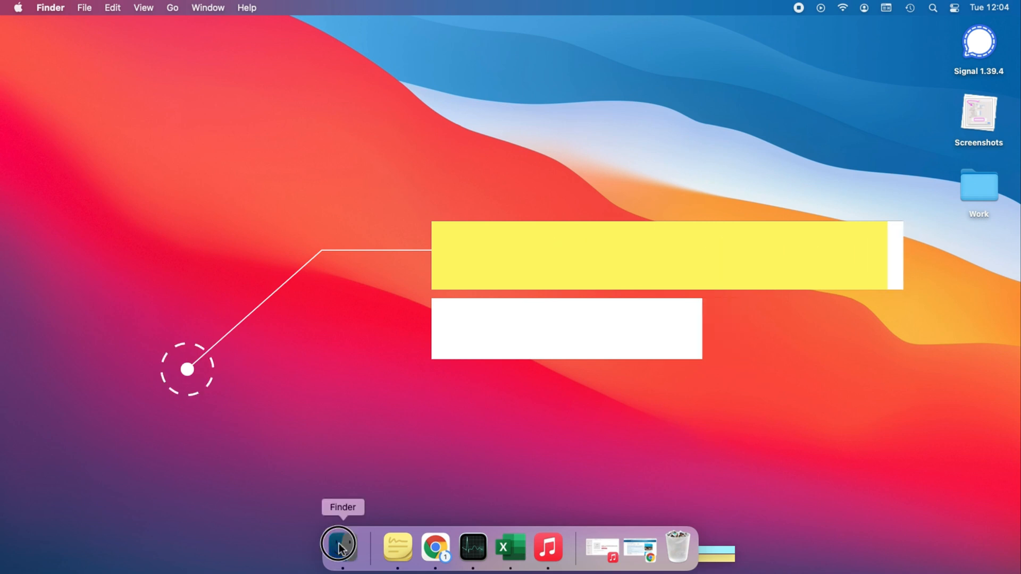
In a new Finder window, go to the folder ~/Library/Application Support/Signal
click(214, 25)
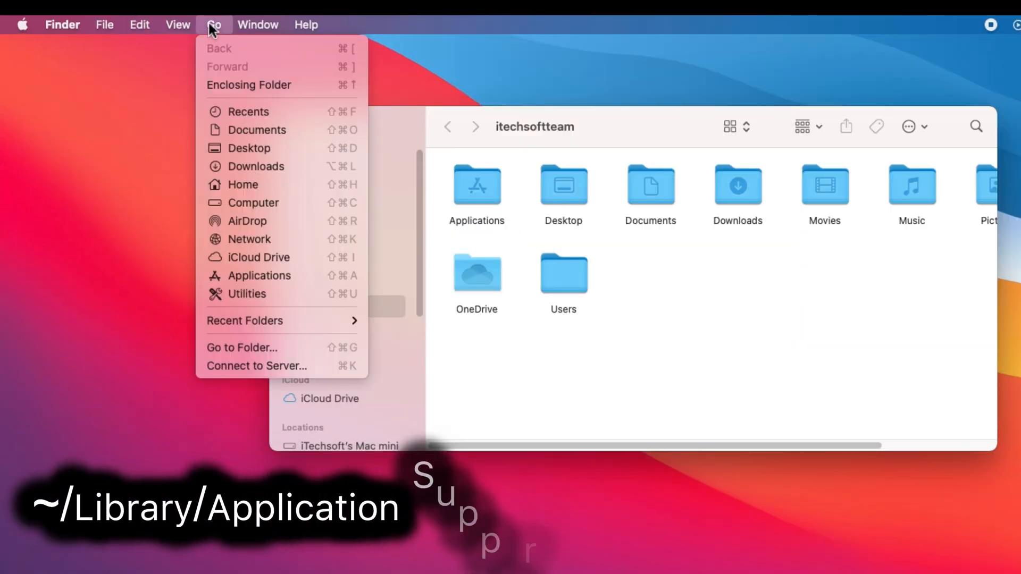
click(240, 347)
text(~/Library/Application Support/Signal)
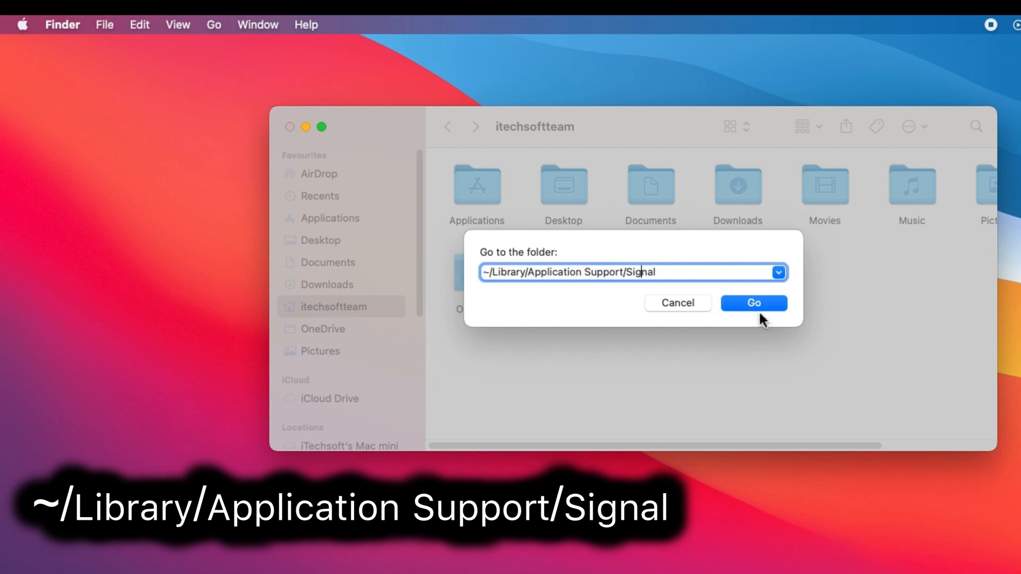
click(752, 303)
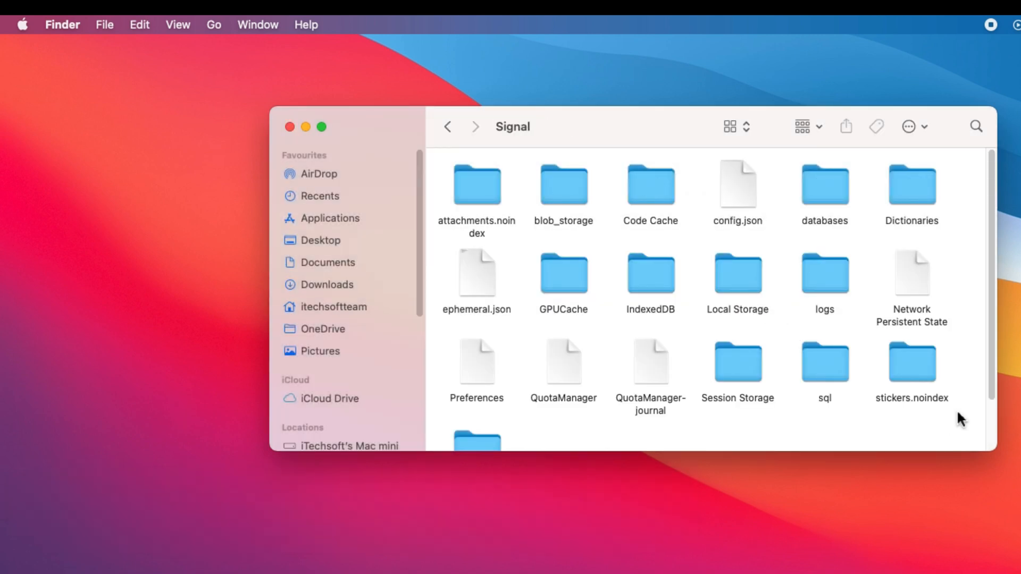
Select all items in the Signal support folder, move them to the Bin, and close the window
key(cmd+a)
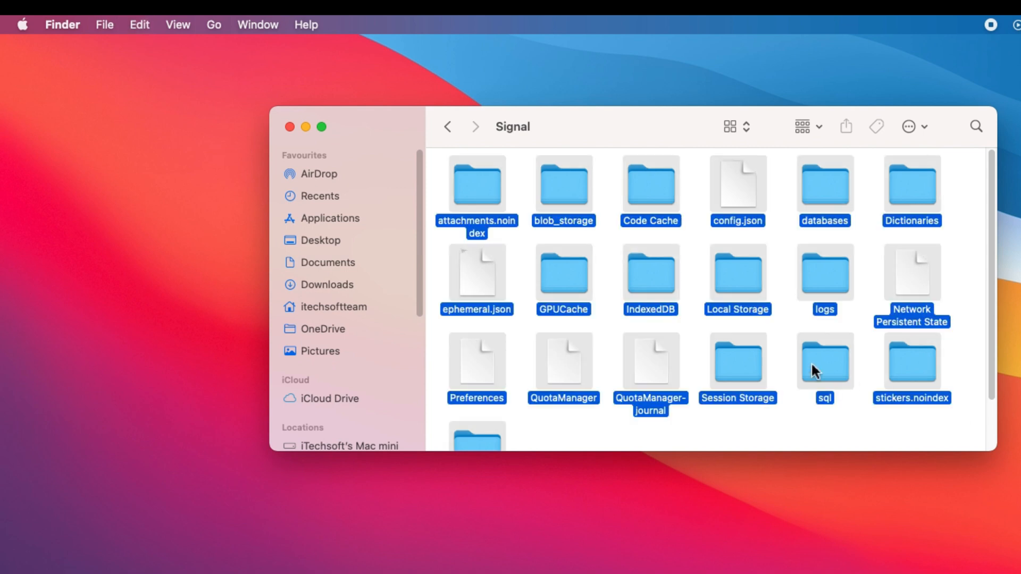
right_click(823, 361)
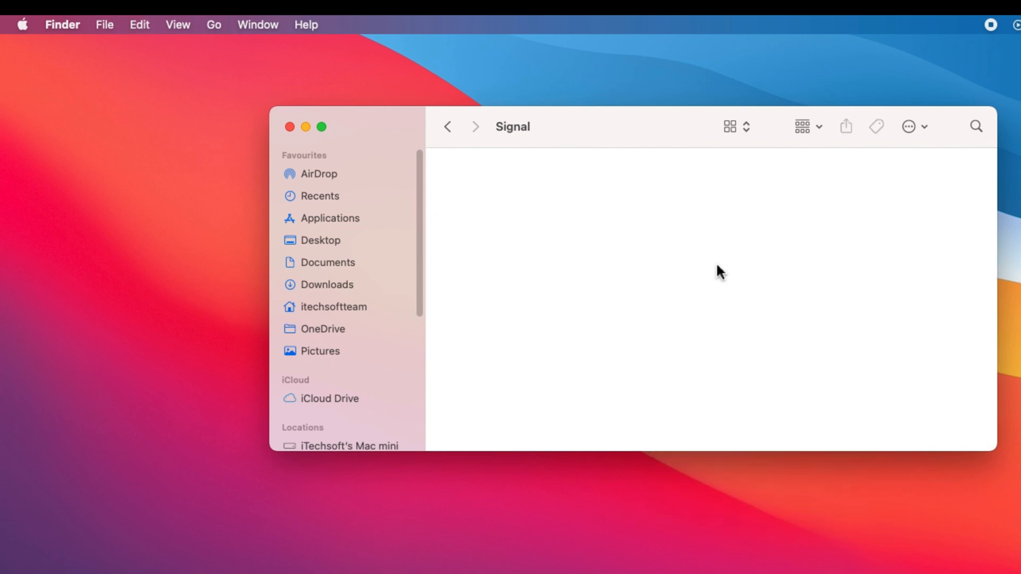
mouse_move(421, 131)
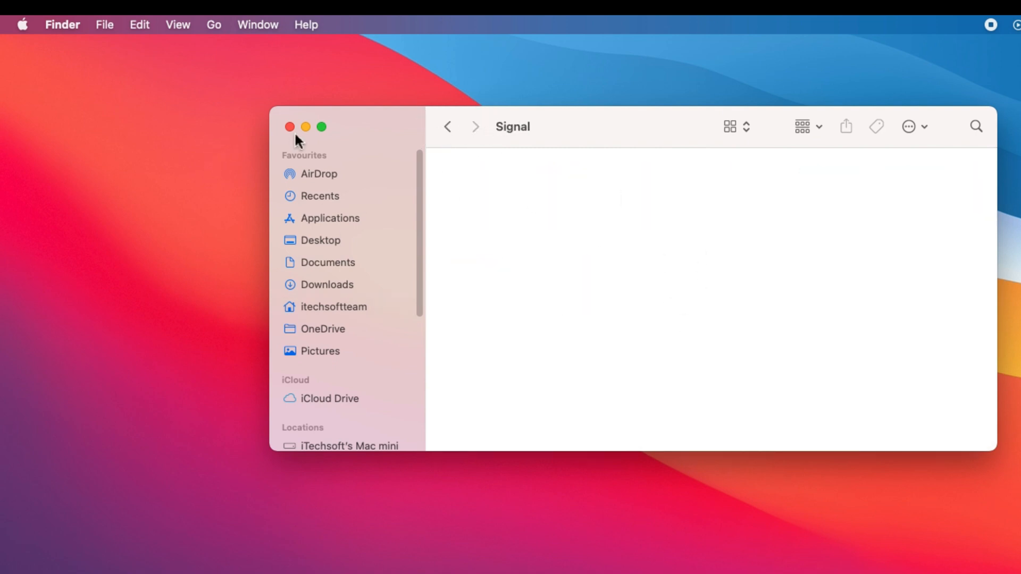
click(290, 127)
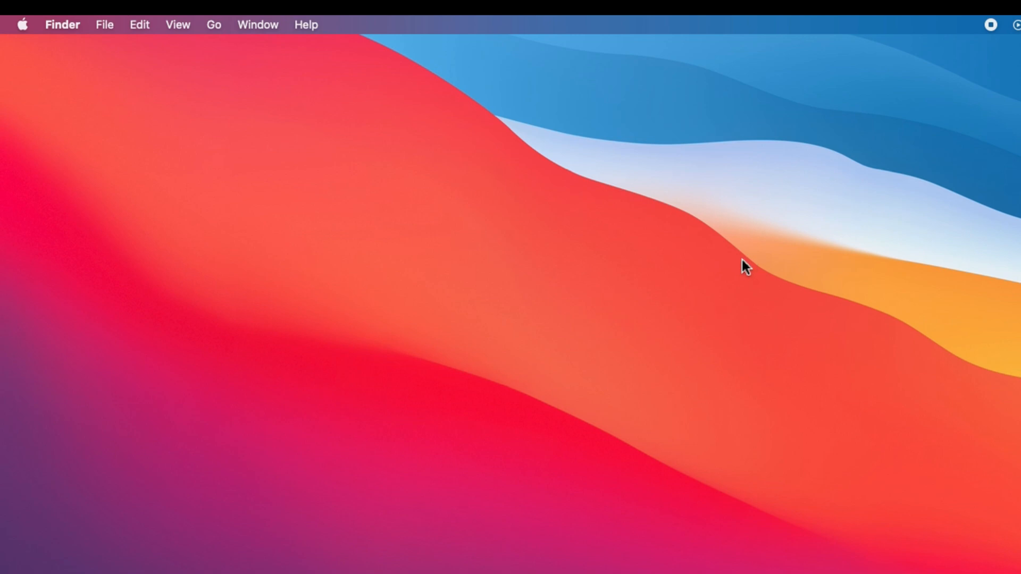
mouse_move(992, 30)
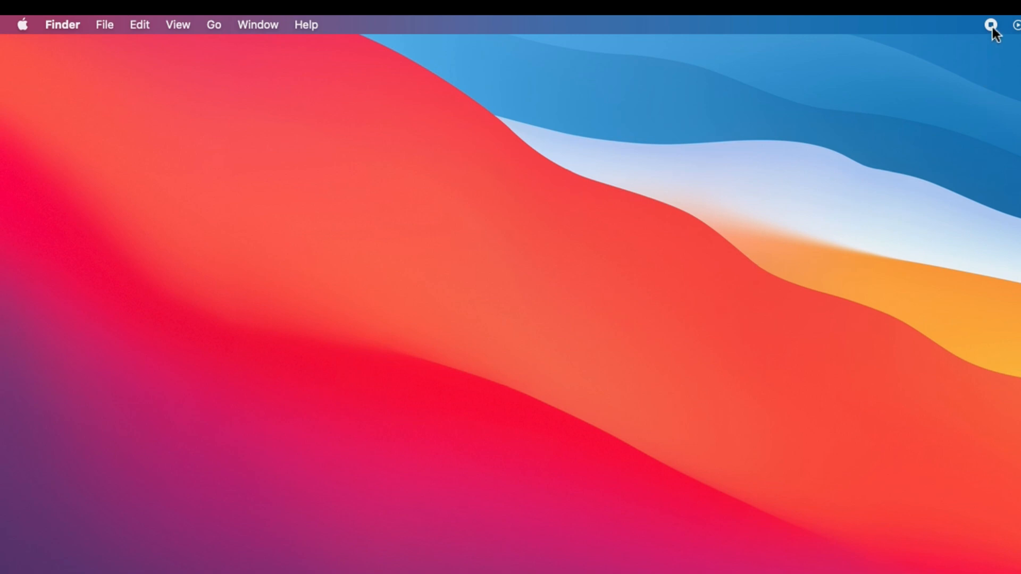